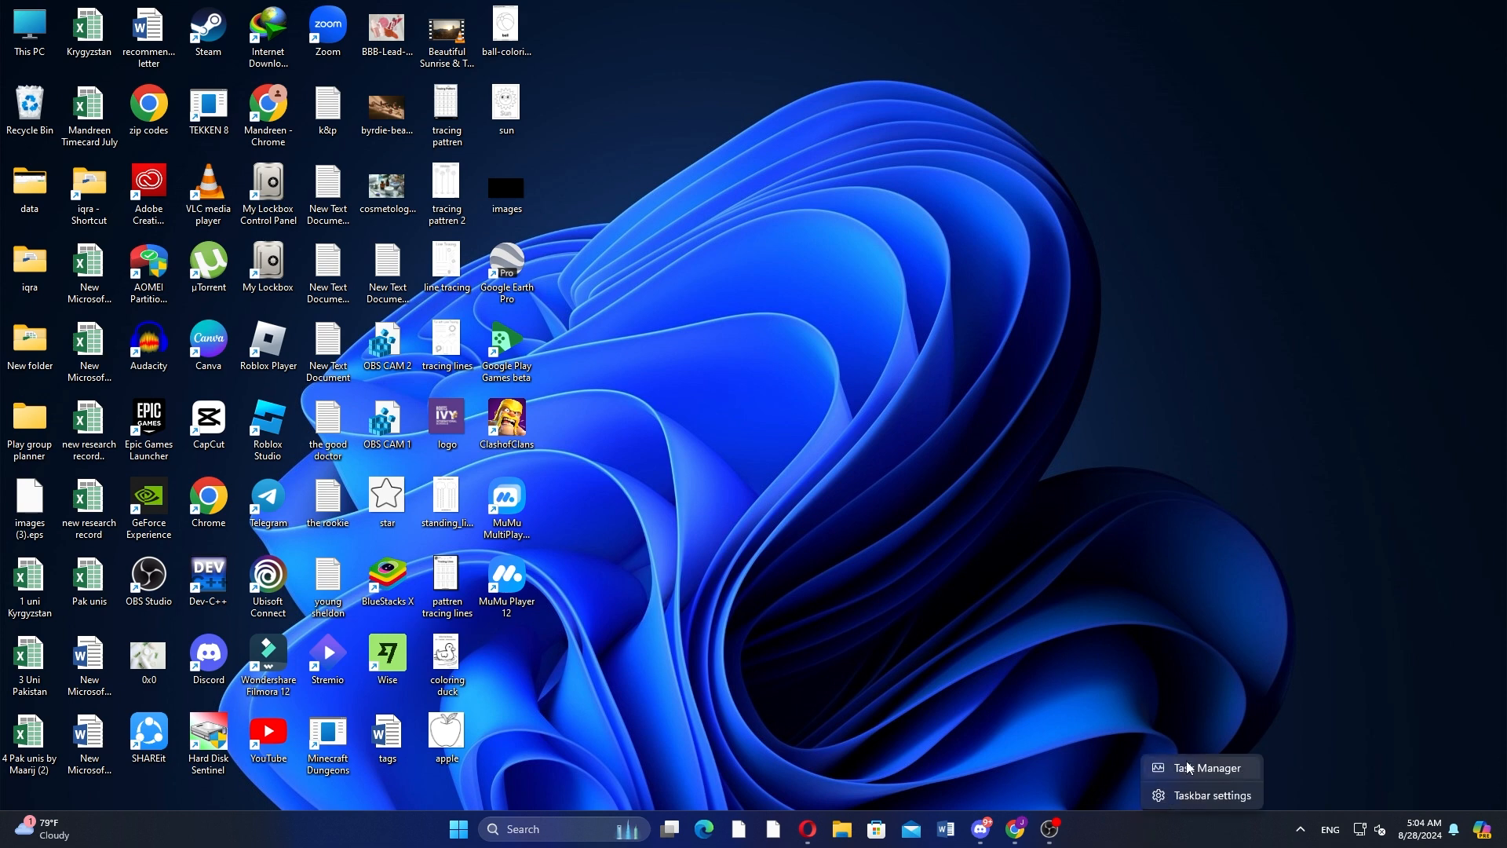
Step: Review running processes in Task Manager, collapse the Google Chrome group, and close Task Manager
left_click(1208, 767)
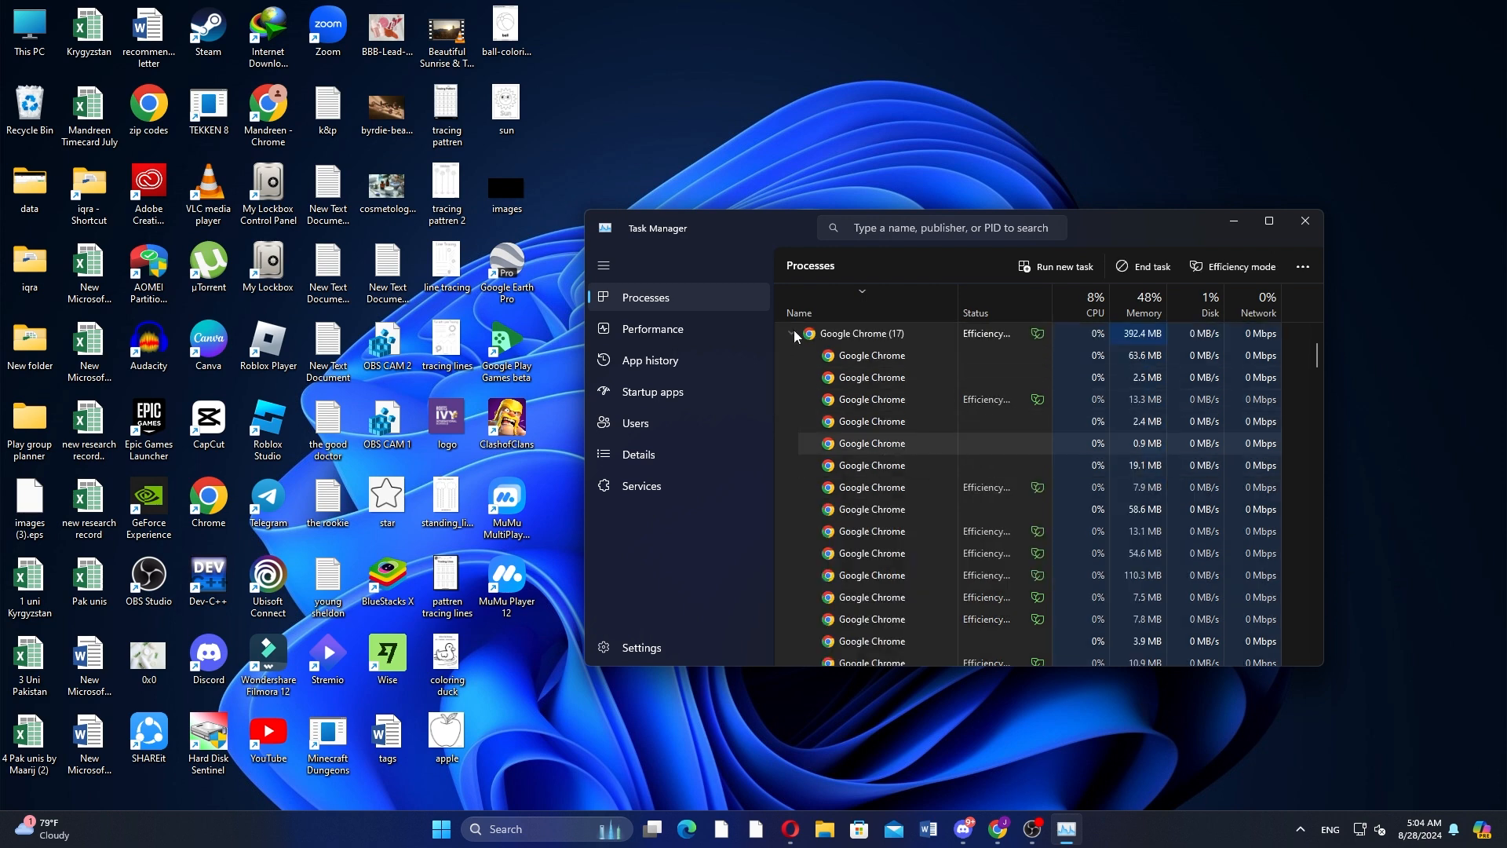
left_click(791, 334)
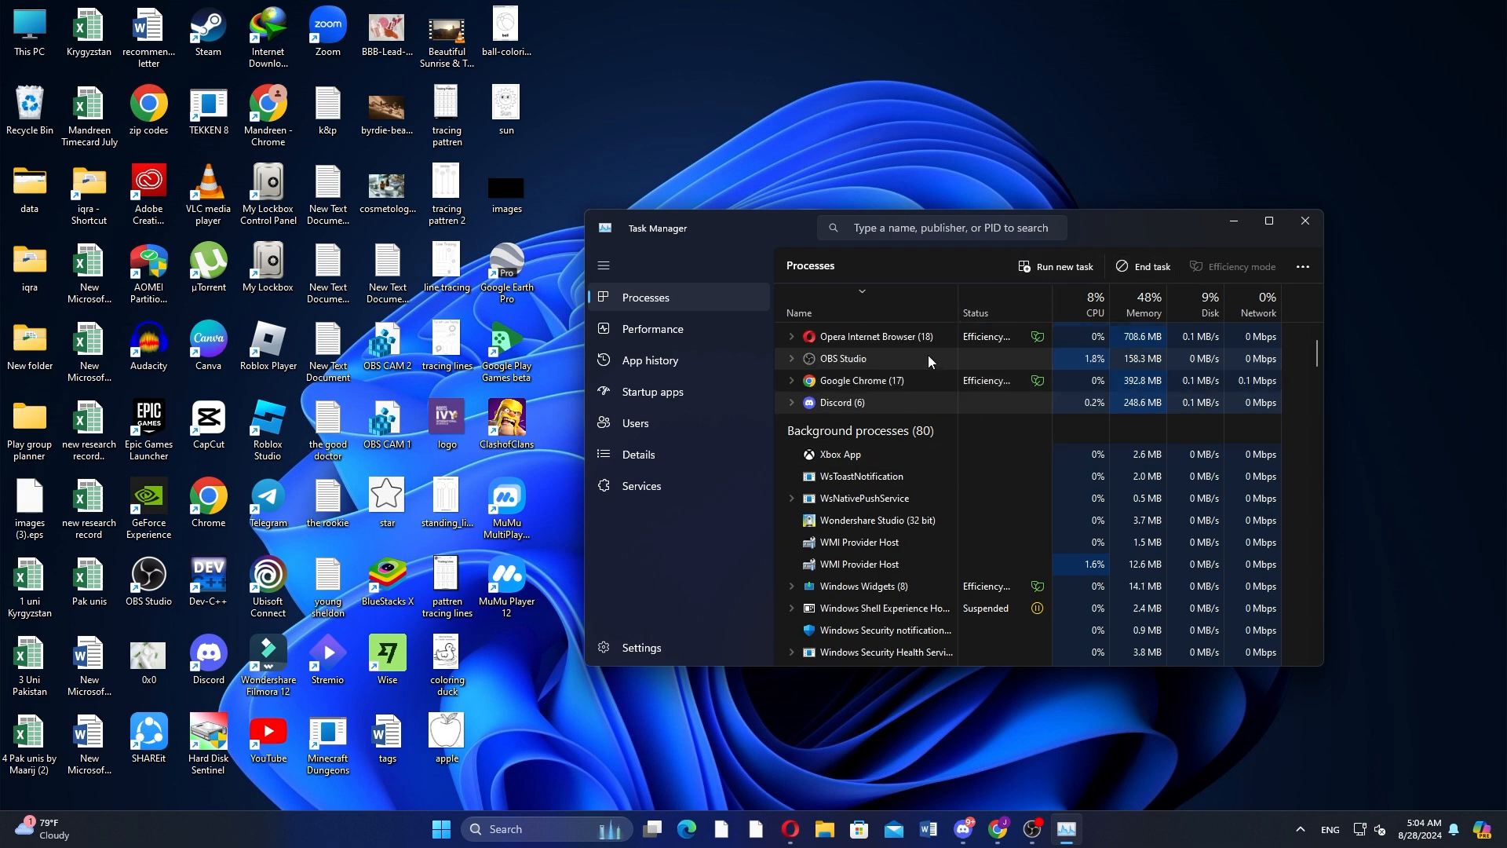
left_click(1304, 228)
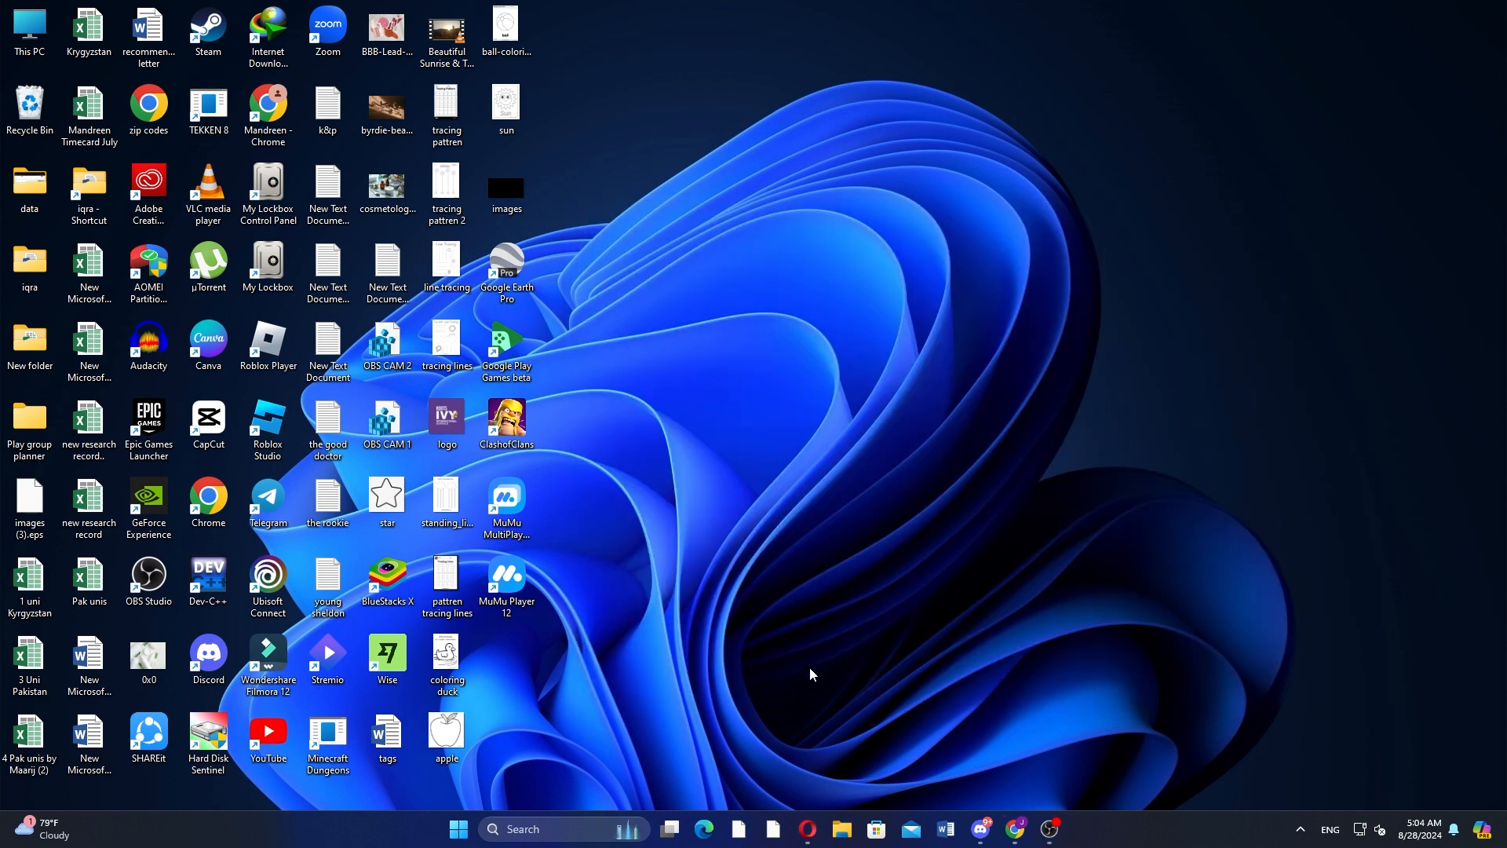
Step: Open display settings from the desktop menu and enter 'dows' in the search
right_click(810, 673)
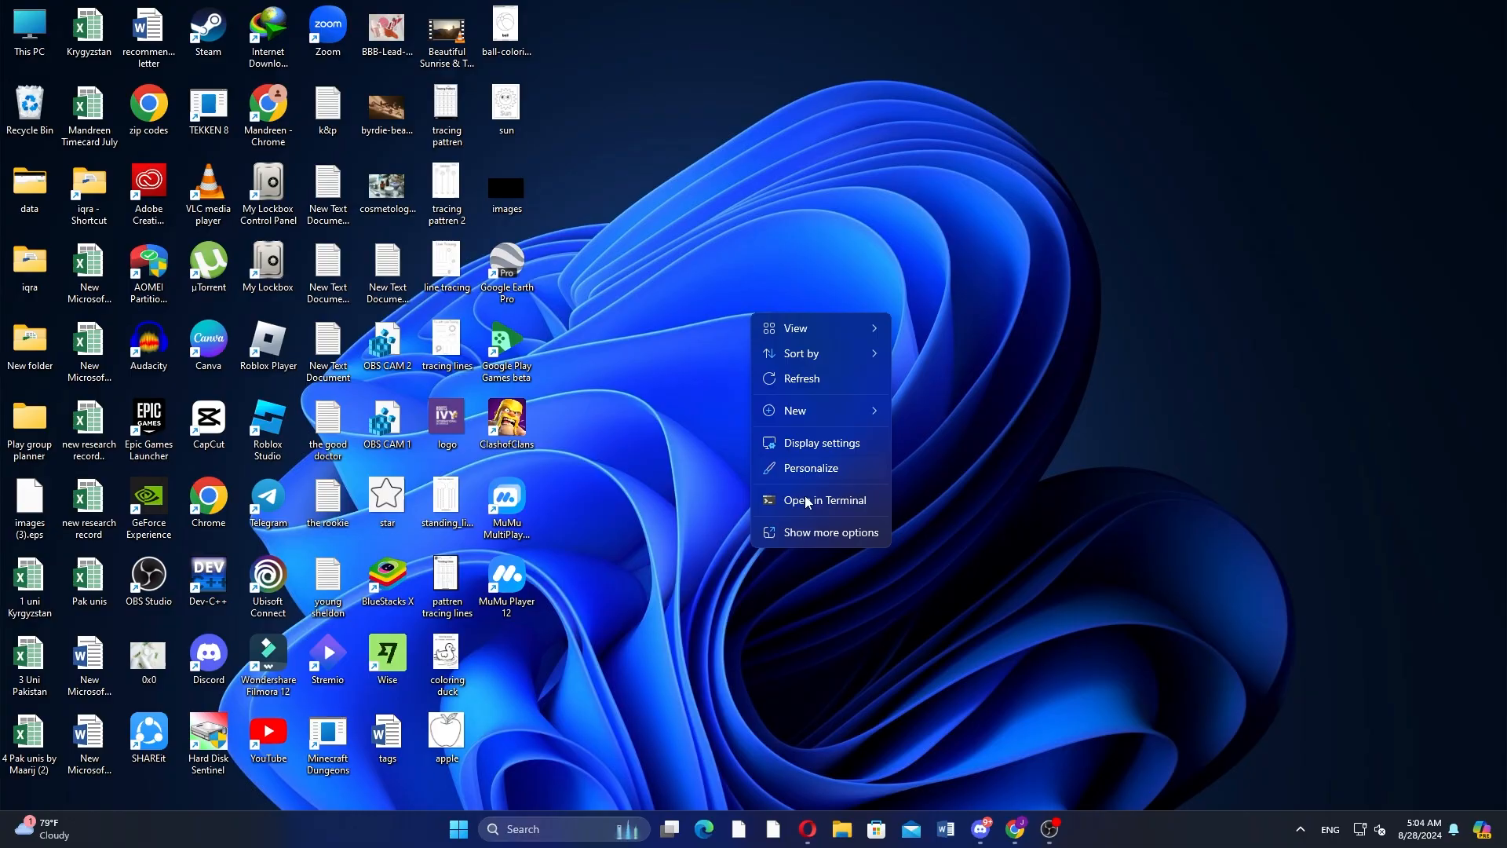
left_click(821, 443)
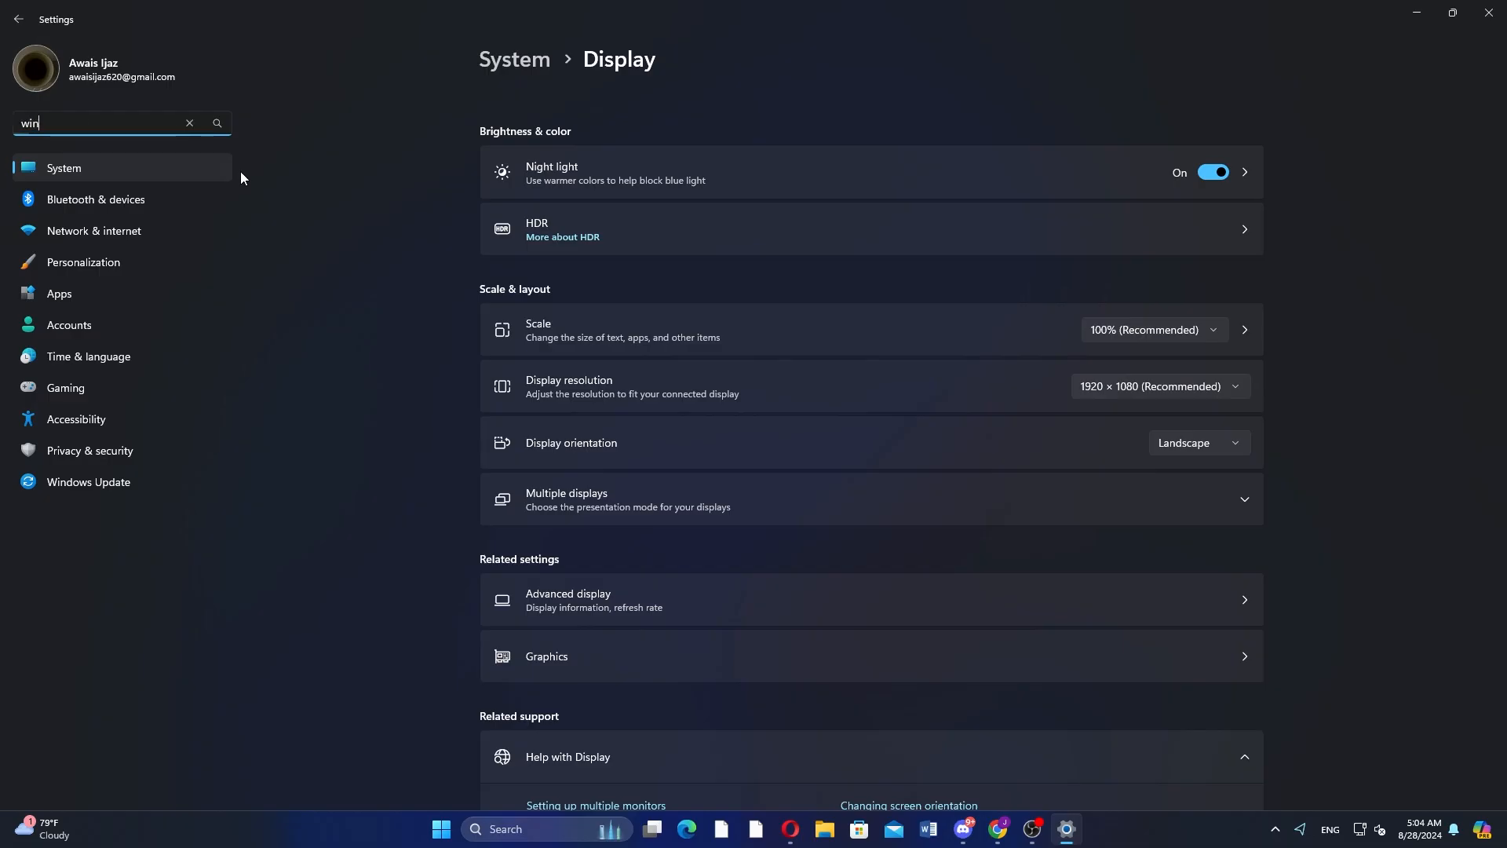
type("dows")
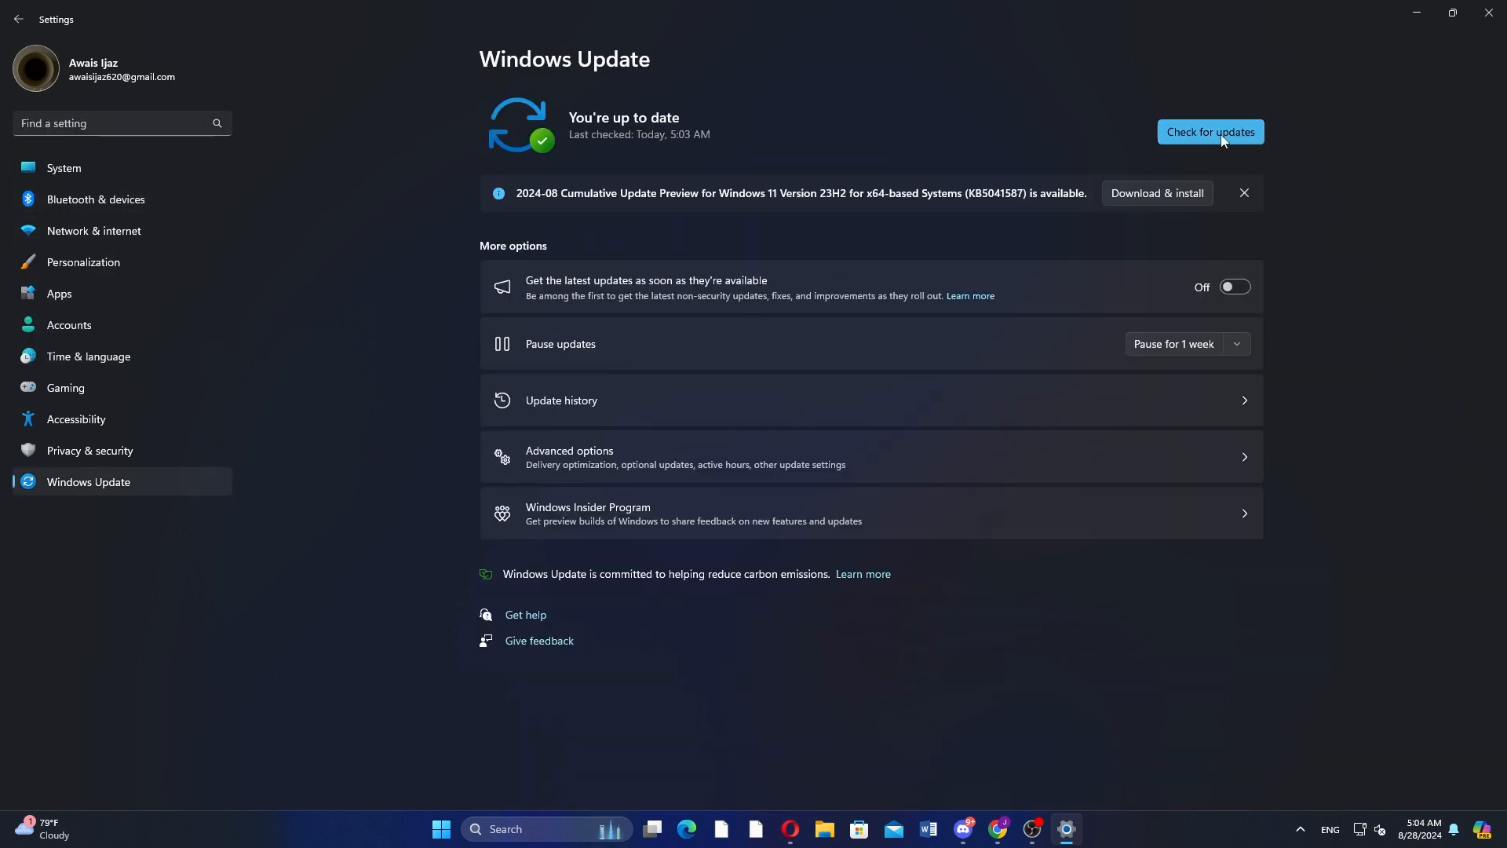
mouse_move(1149, 199)
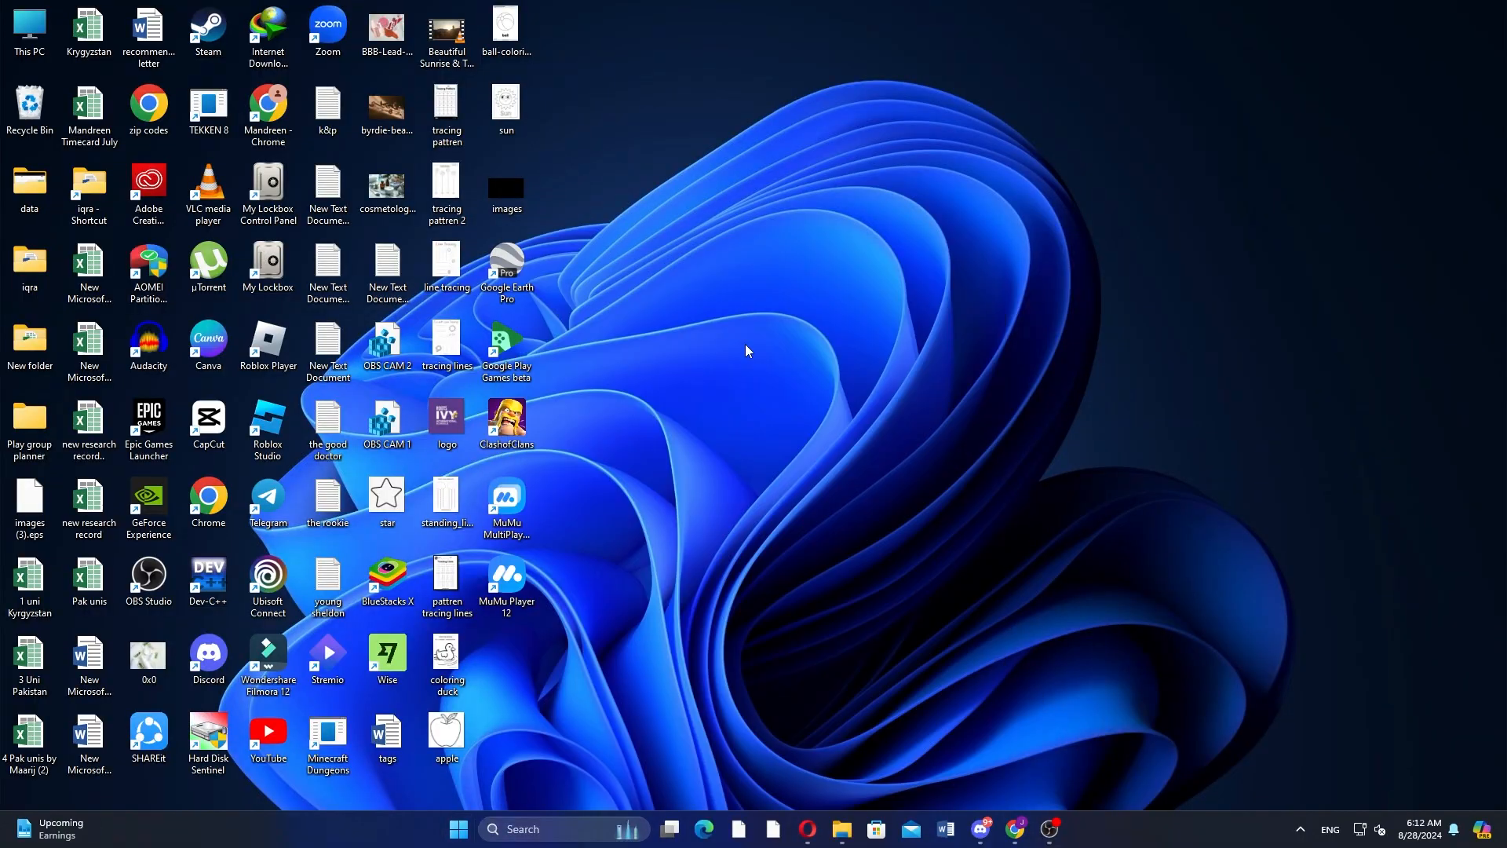
Step: Open Device Manager from This PC's system properties page
right_click(29, 29)
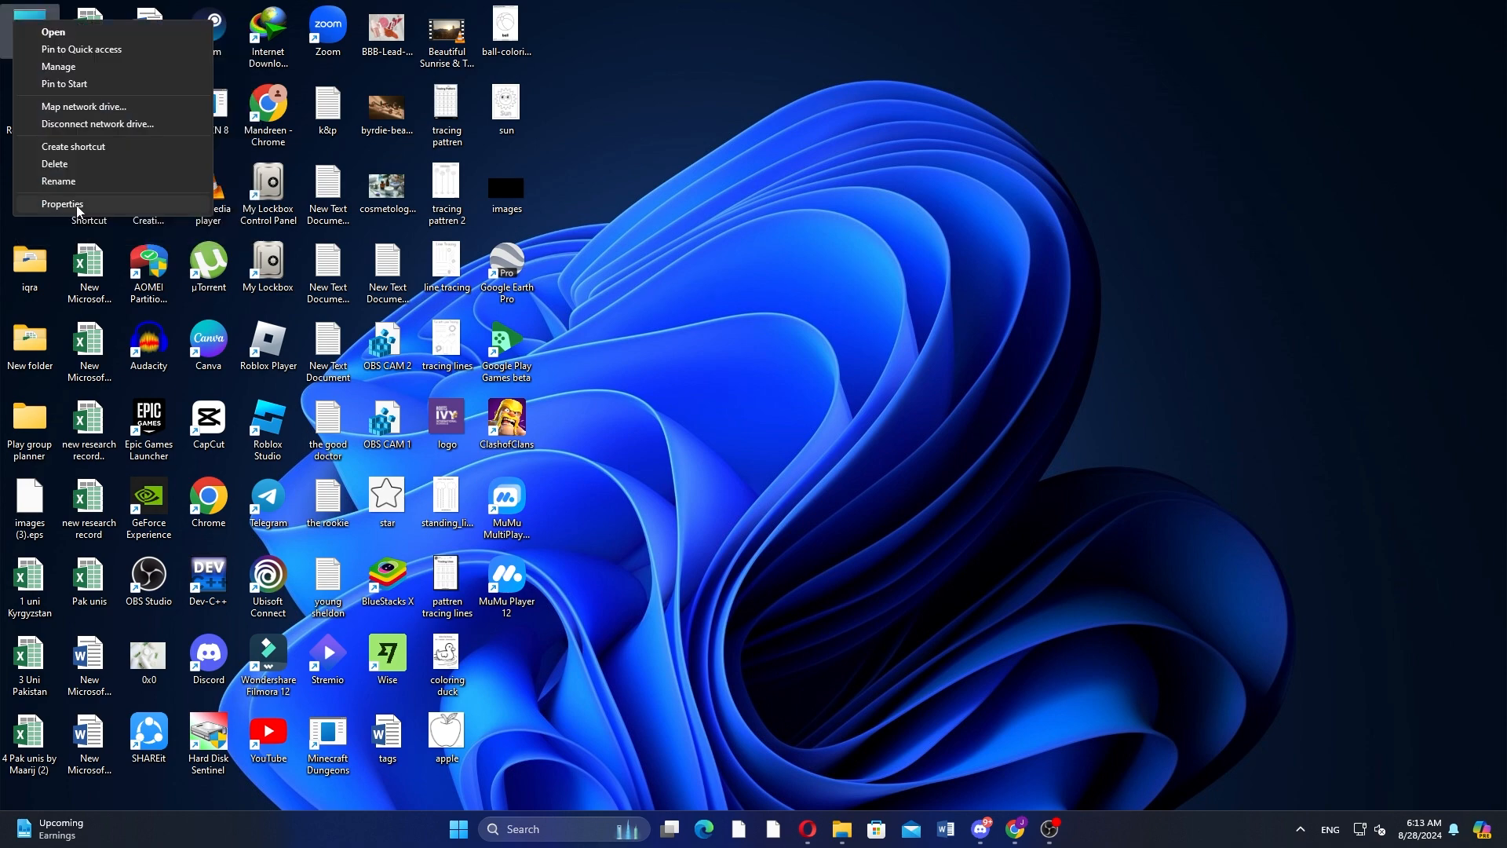
left_click(61, 204)
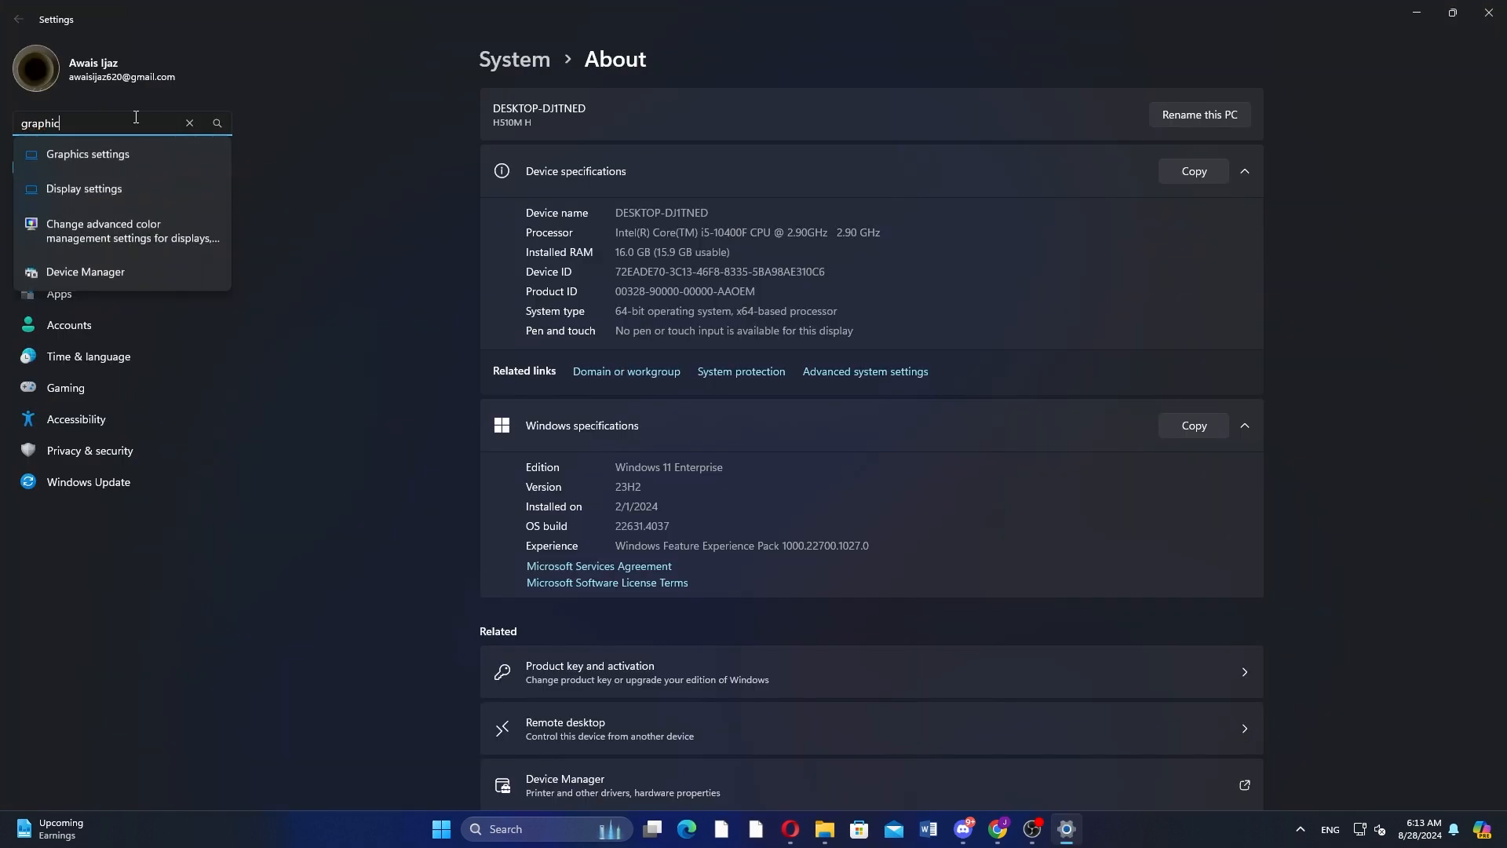
left_click(85, 271)
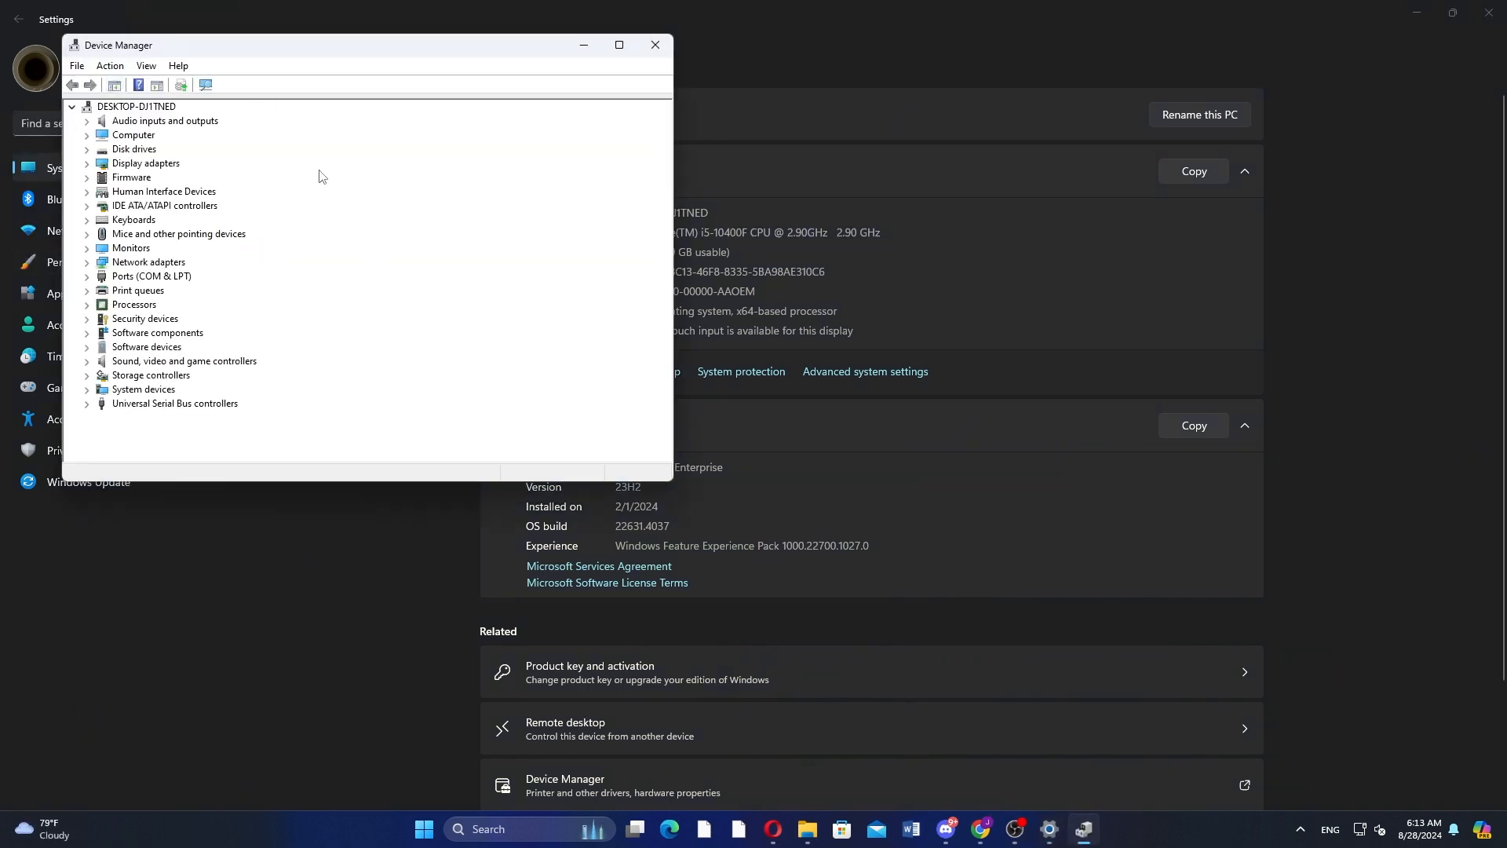
Step: Expand Display adapters, view the NVIDIA GeForce GTX 1060 3GB options, then close Device Manager
left_click(86, 162)
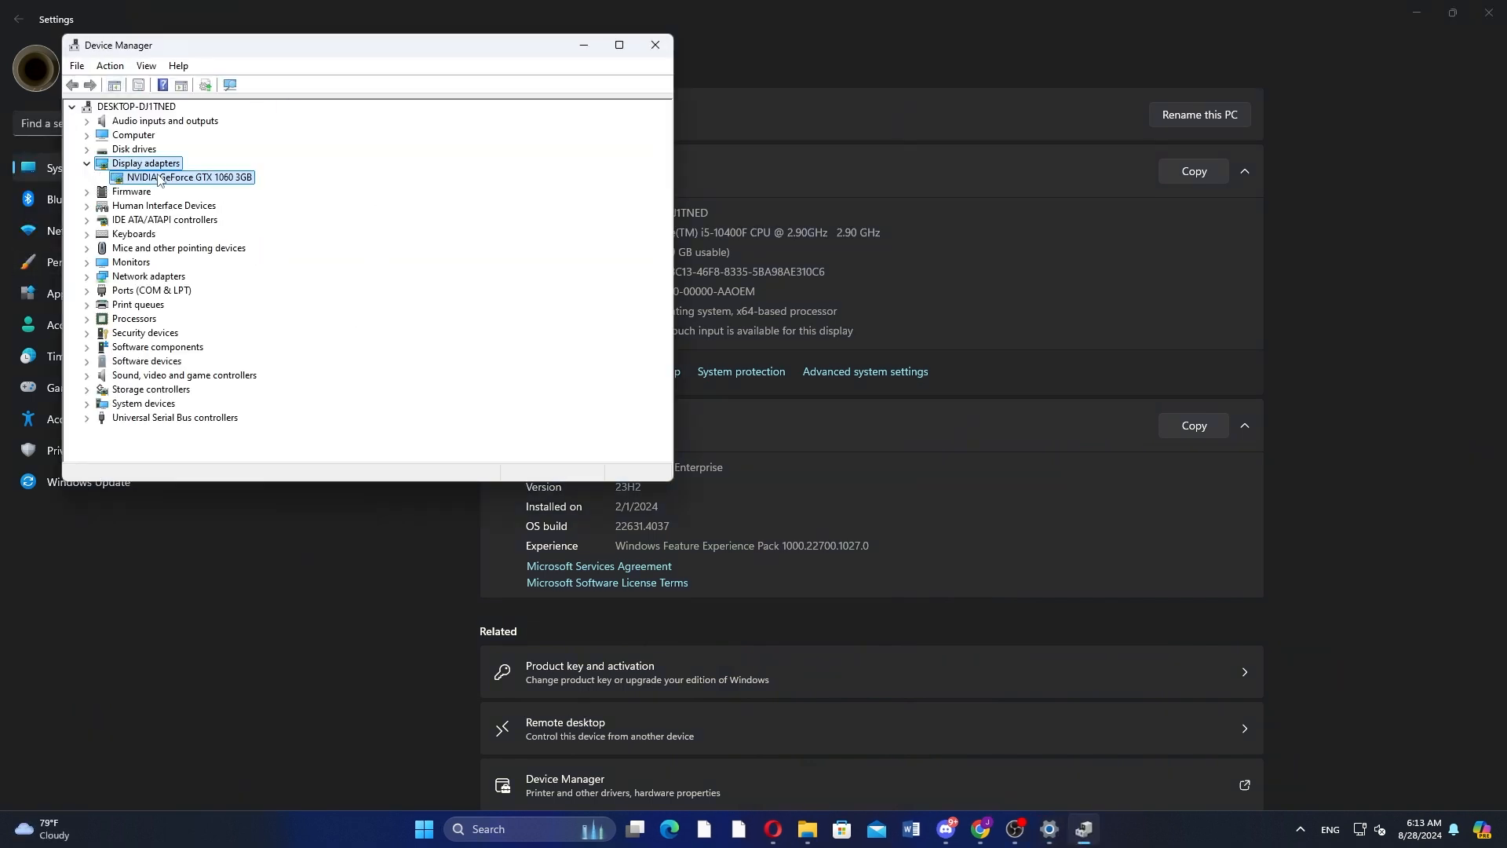
right_click(184, 177)
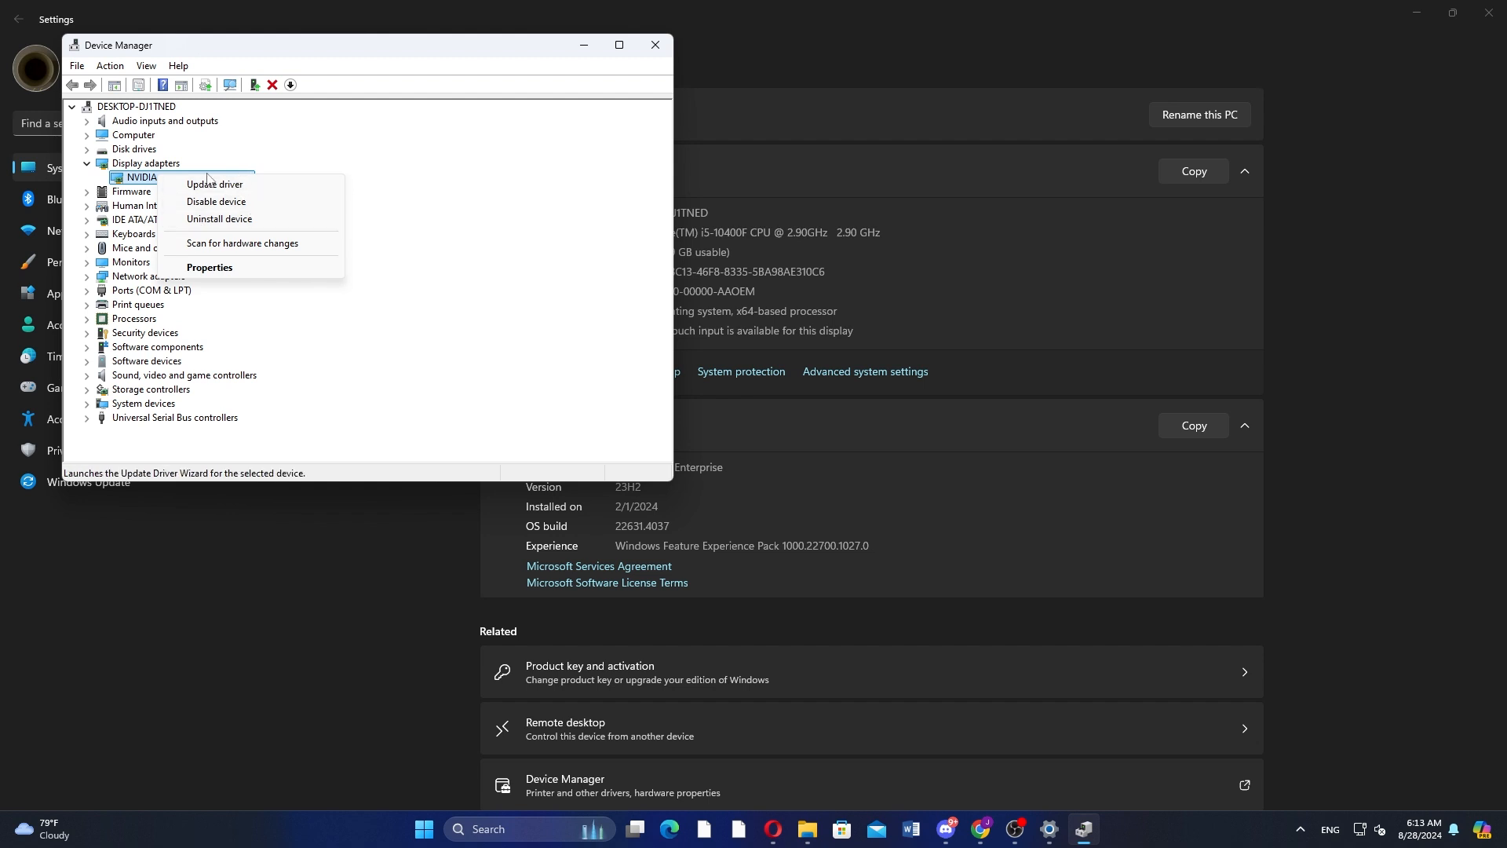
mouse_move(214, 185)
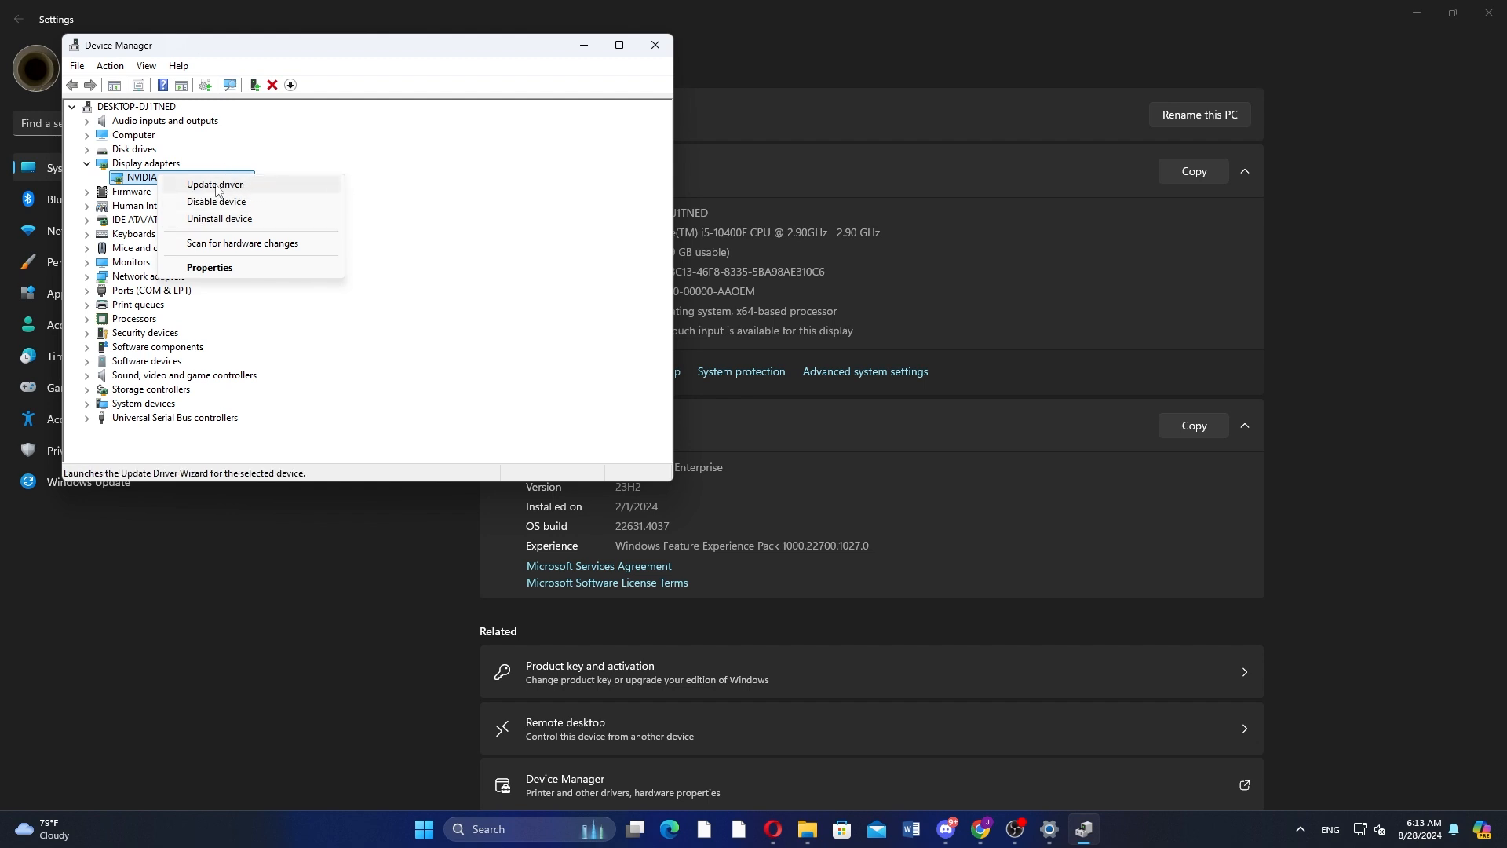
mouse_move(654, 46)
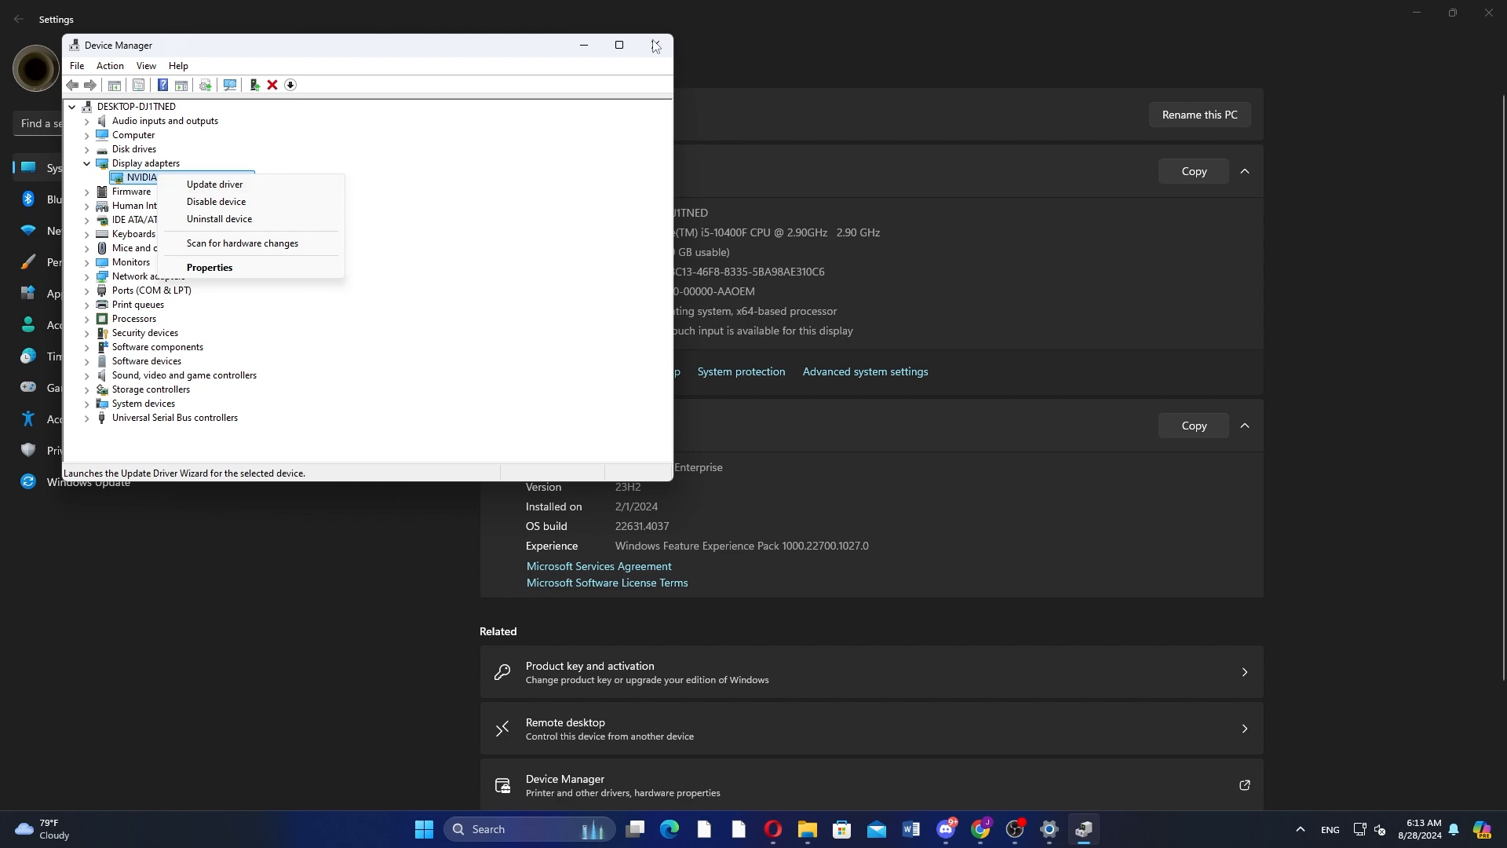
left_click(652, 45)
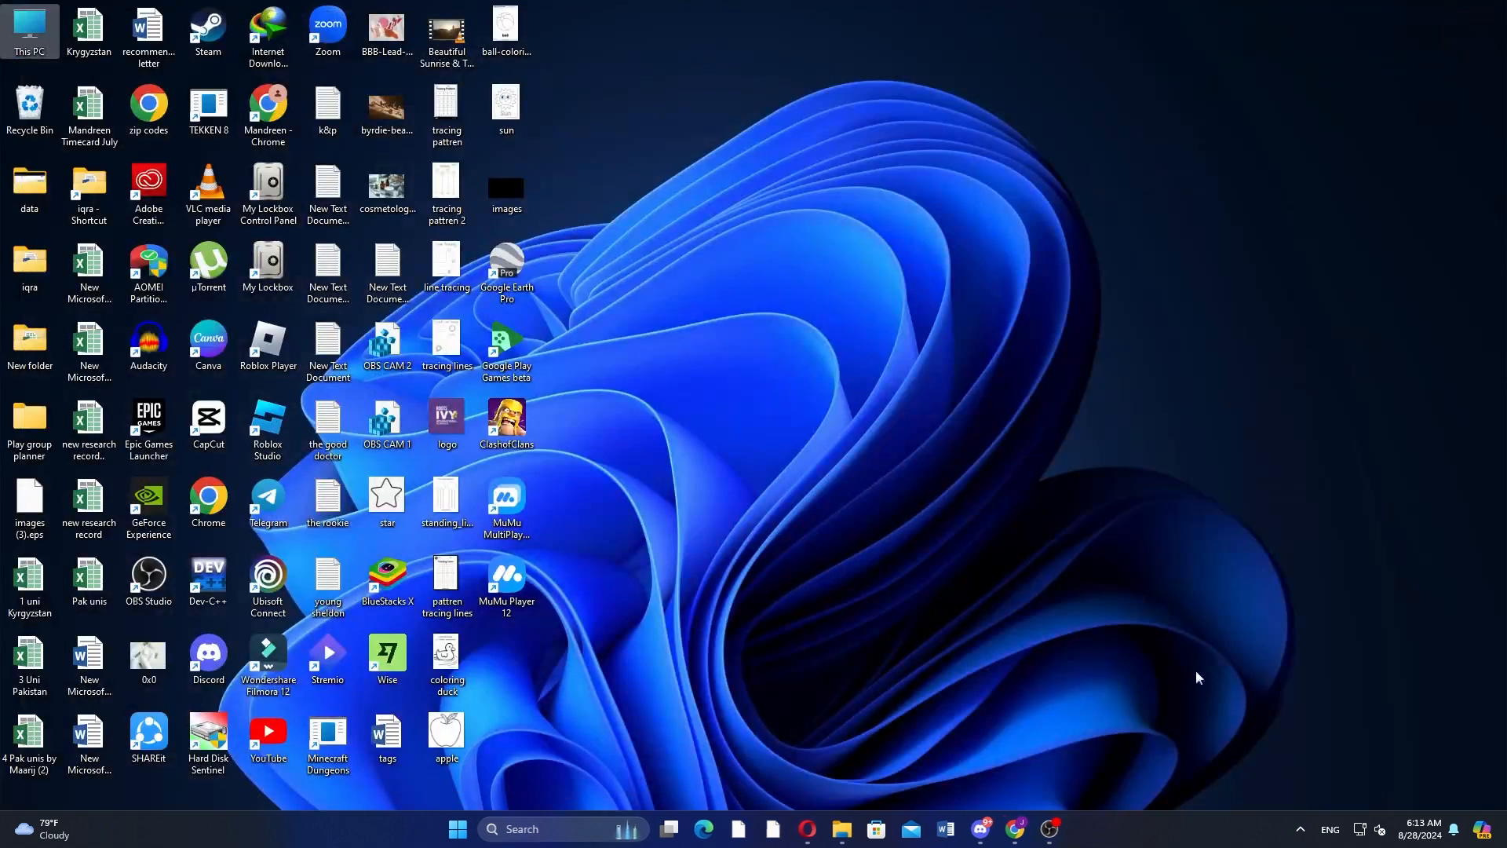
Step: Show the tray network icon's options: Diagnose network problems and Network and Internet settings
right_click(1379, 829)
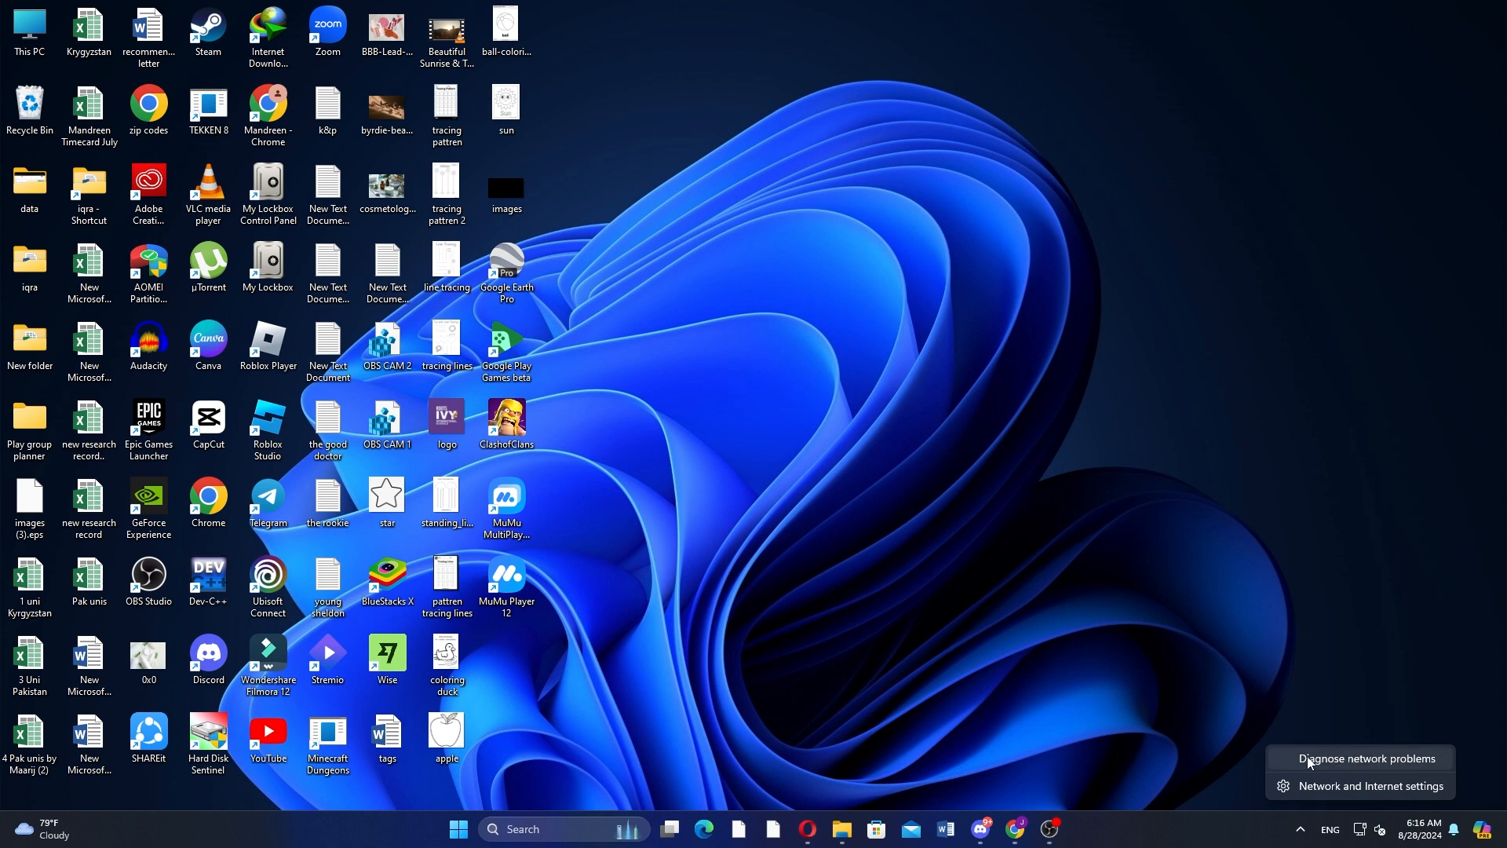
mouse_move(1338, 755)
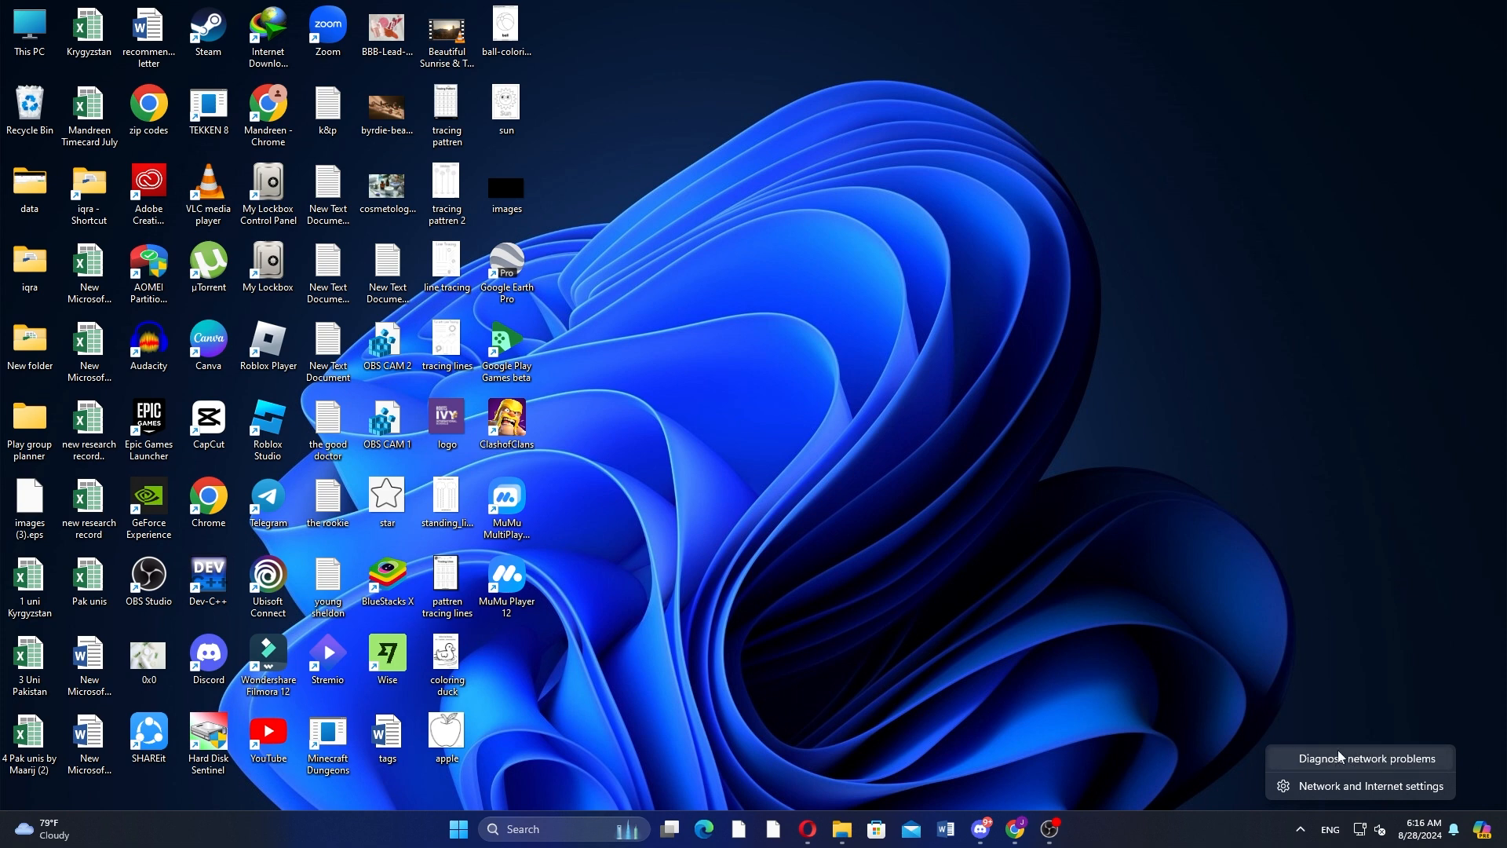
mouse_move(1084, 731)
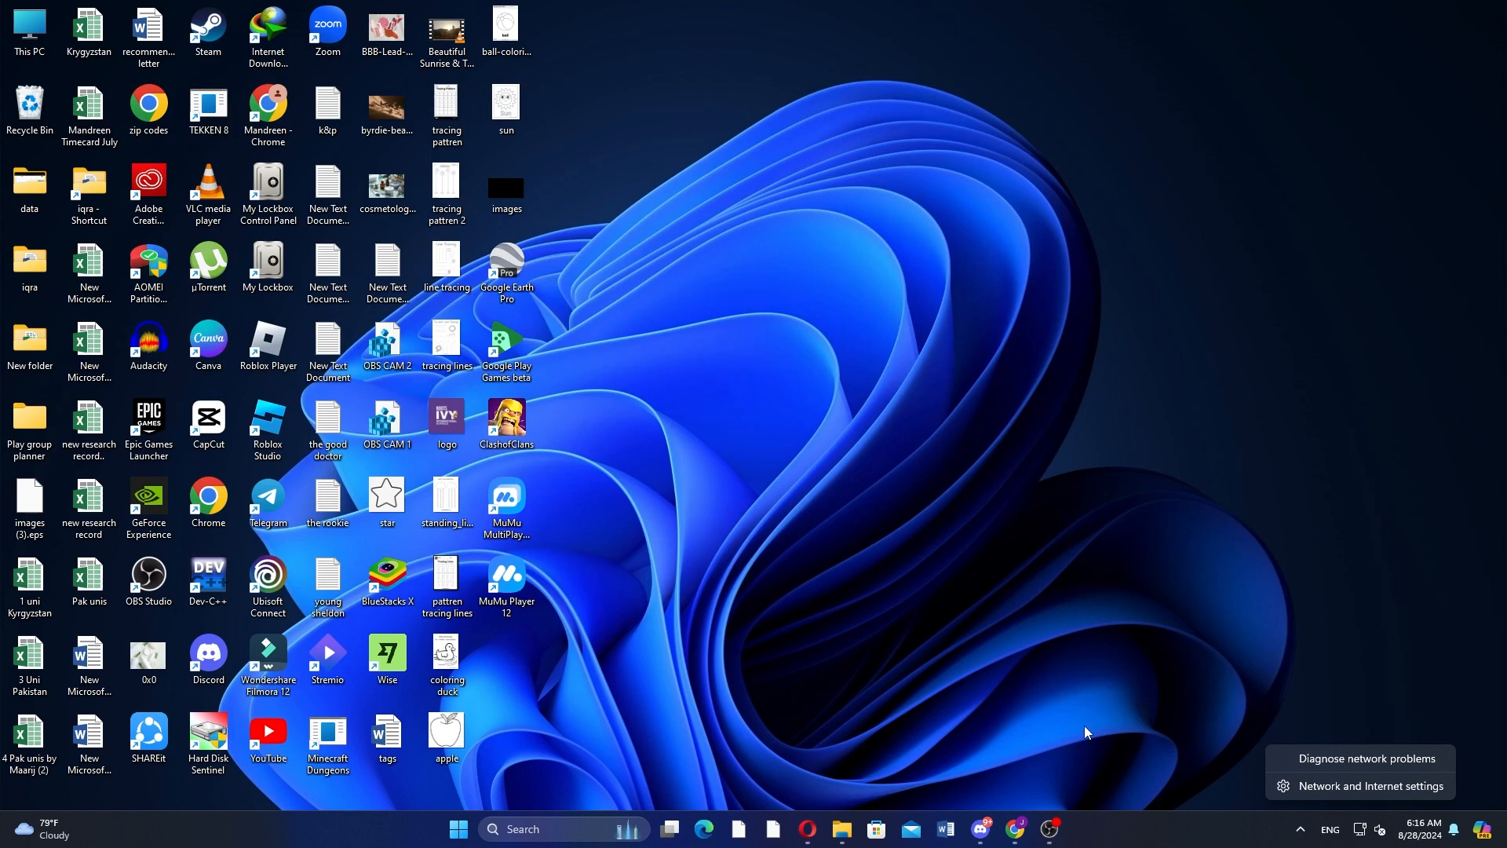
mouse_move(1074, 733)
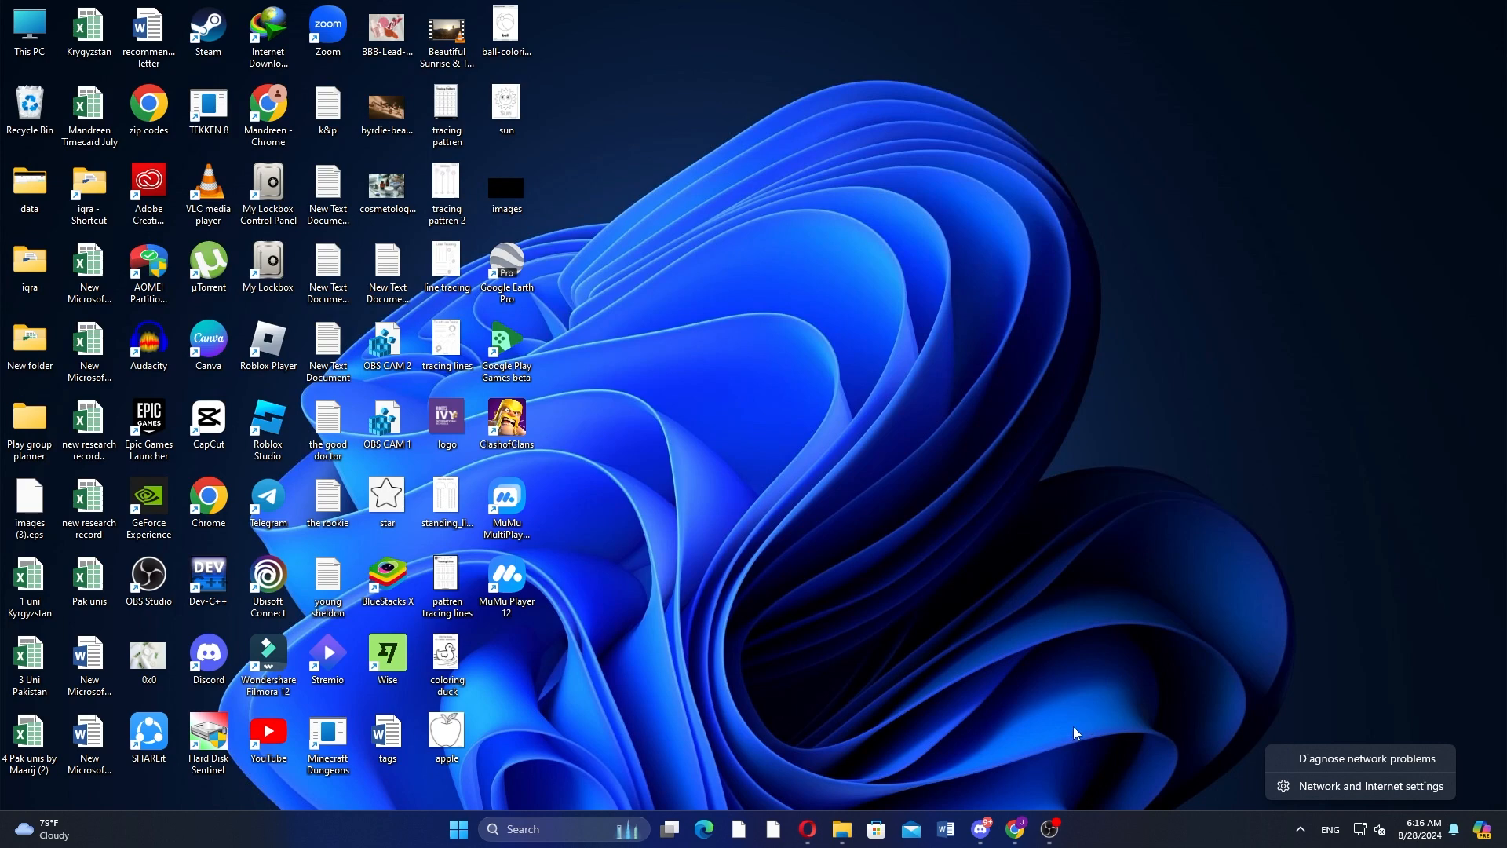
mouse_move(1070, 732)
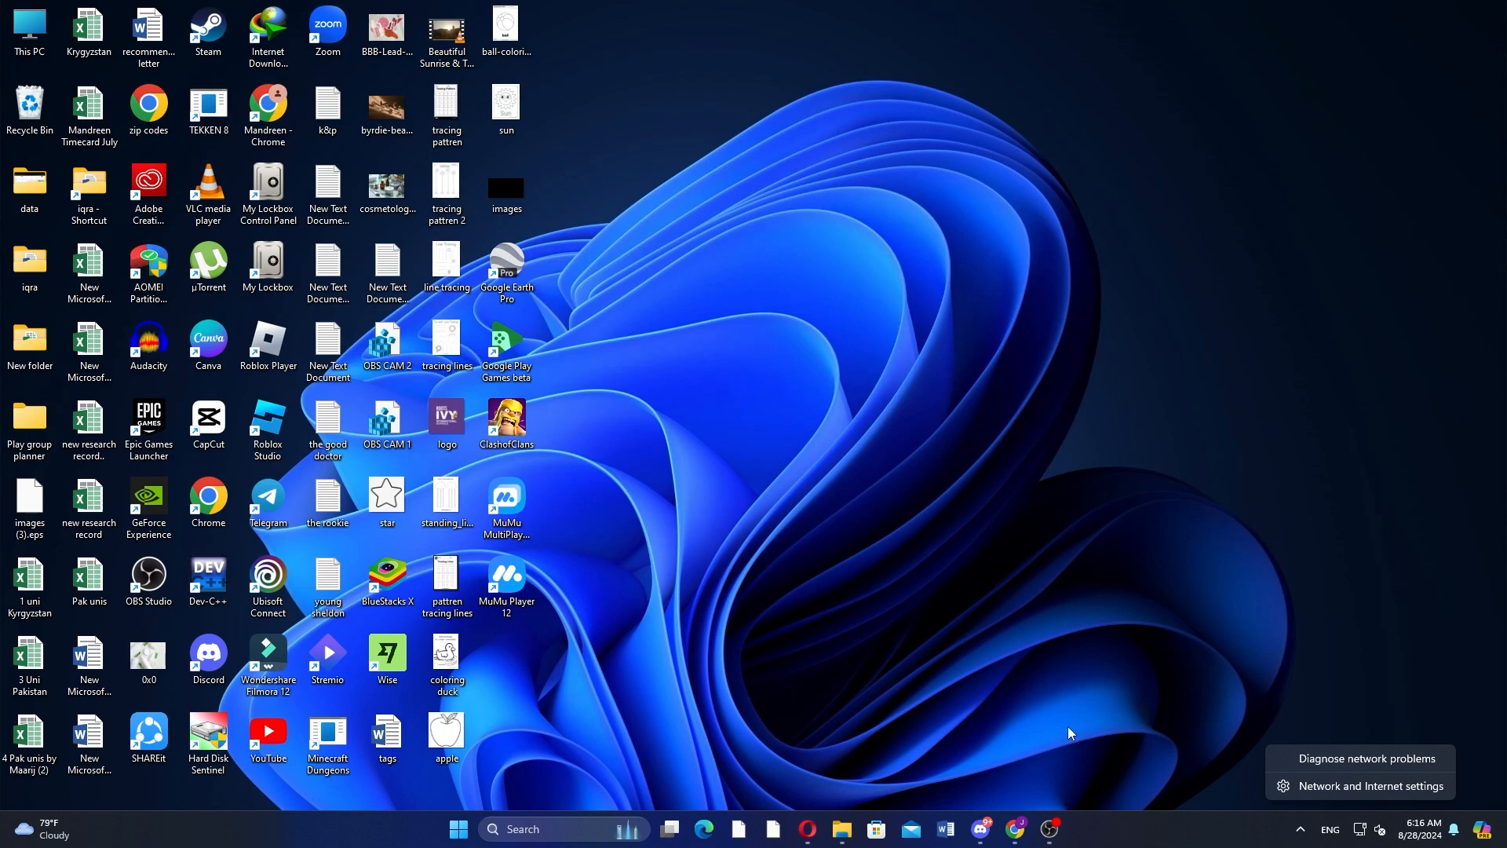